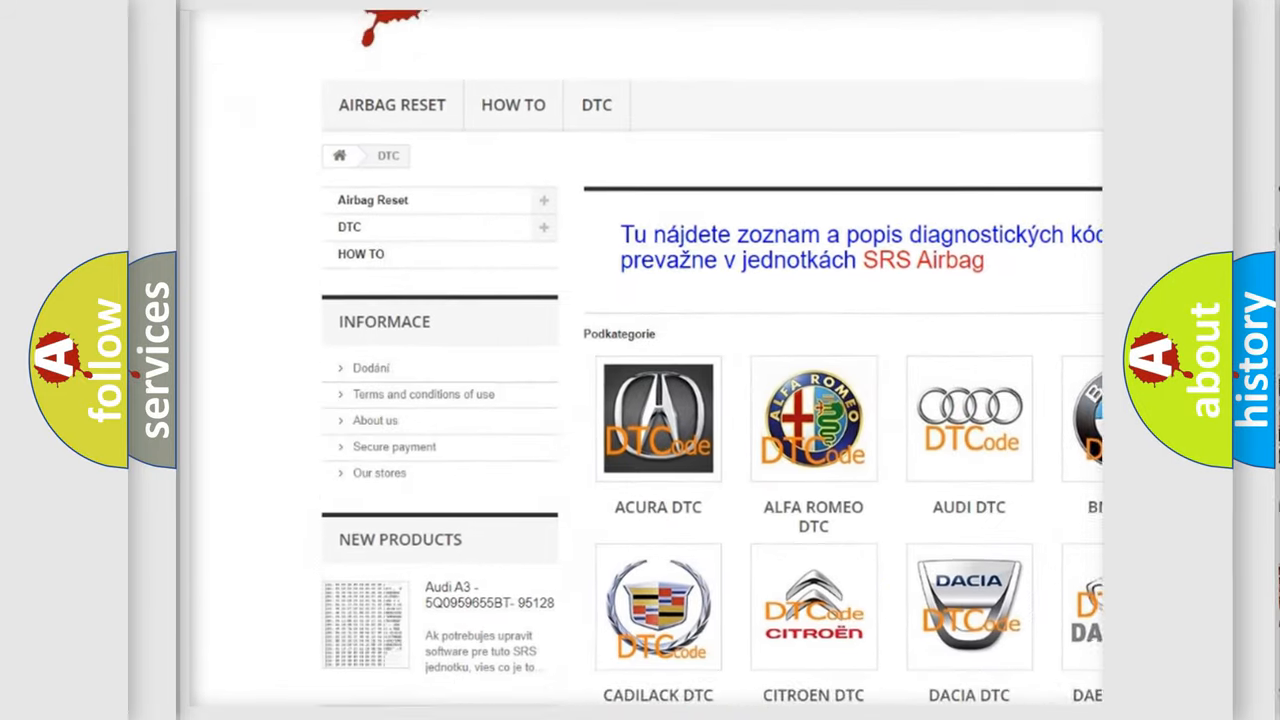
{"action": "scroll", "scroll_direction": "down", "scroll_amount": 3}
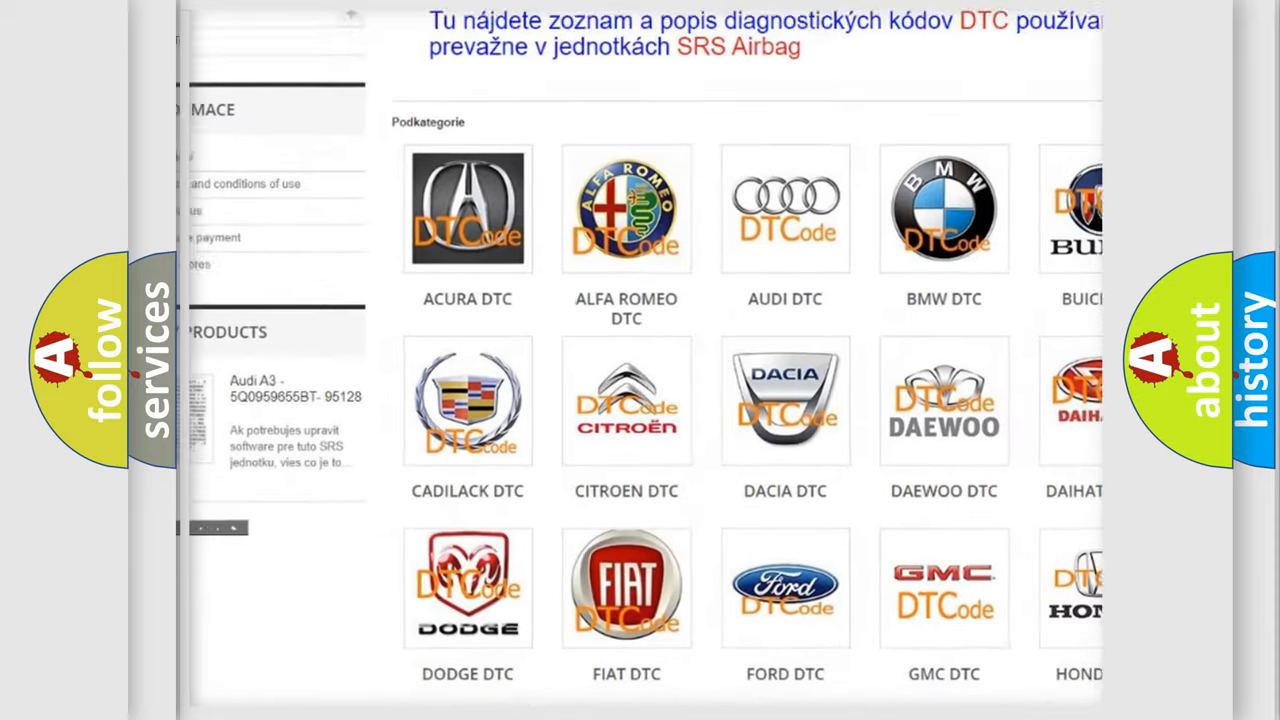
{"action": "scroll", "scroll_direction": "down", "scroll_amount": 3}
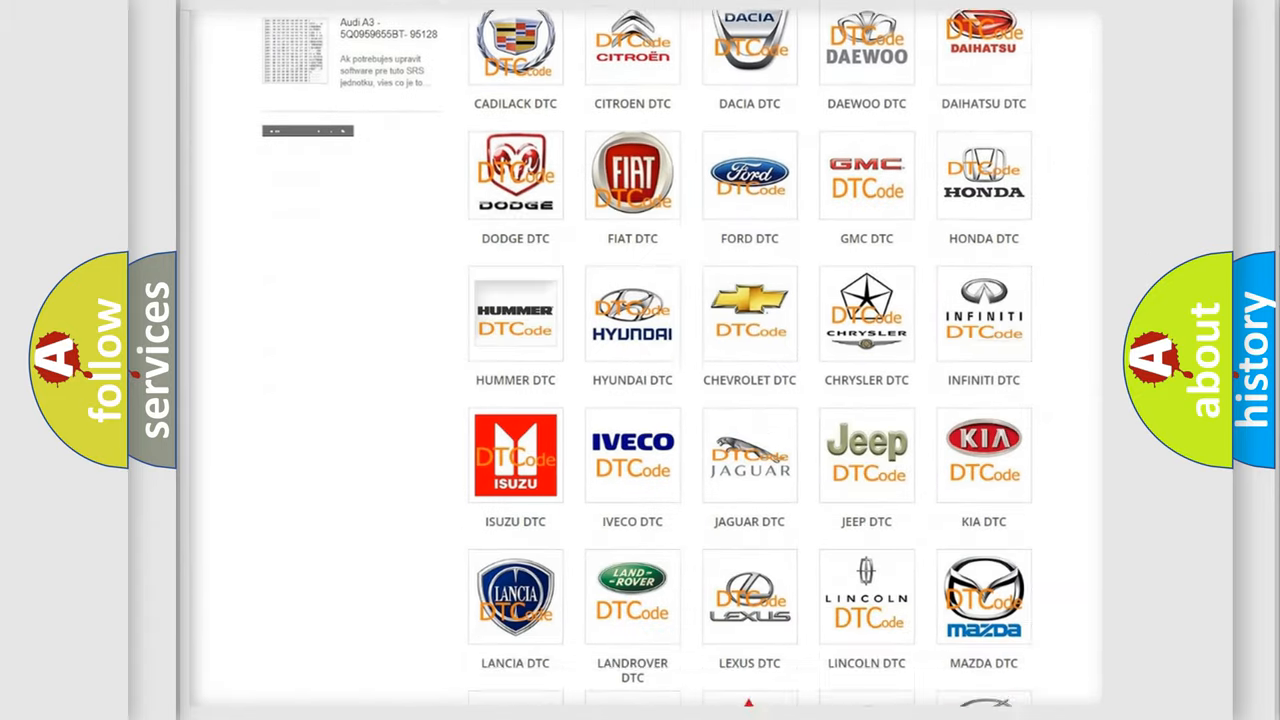
{"action": "scroll", "scroll_direction": "down", "scroll_amount": 3}
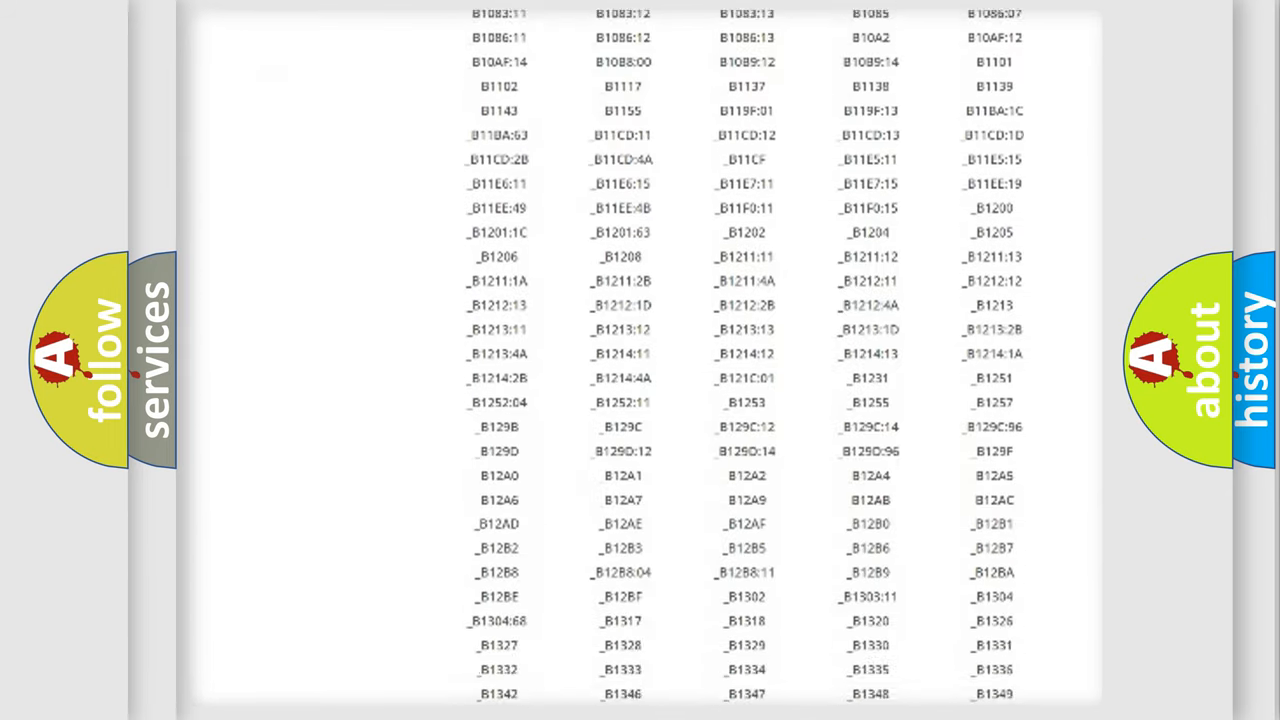
{"action": "scroll", "scroll_direction": "down", "scroll_amount": 3}
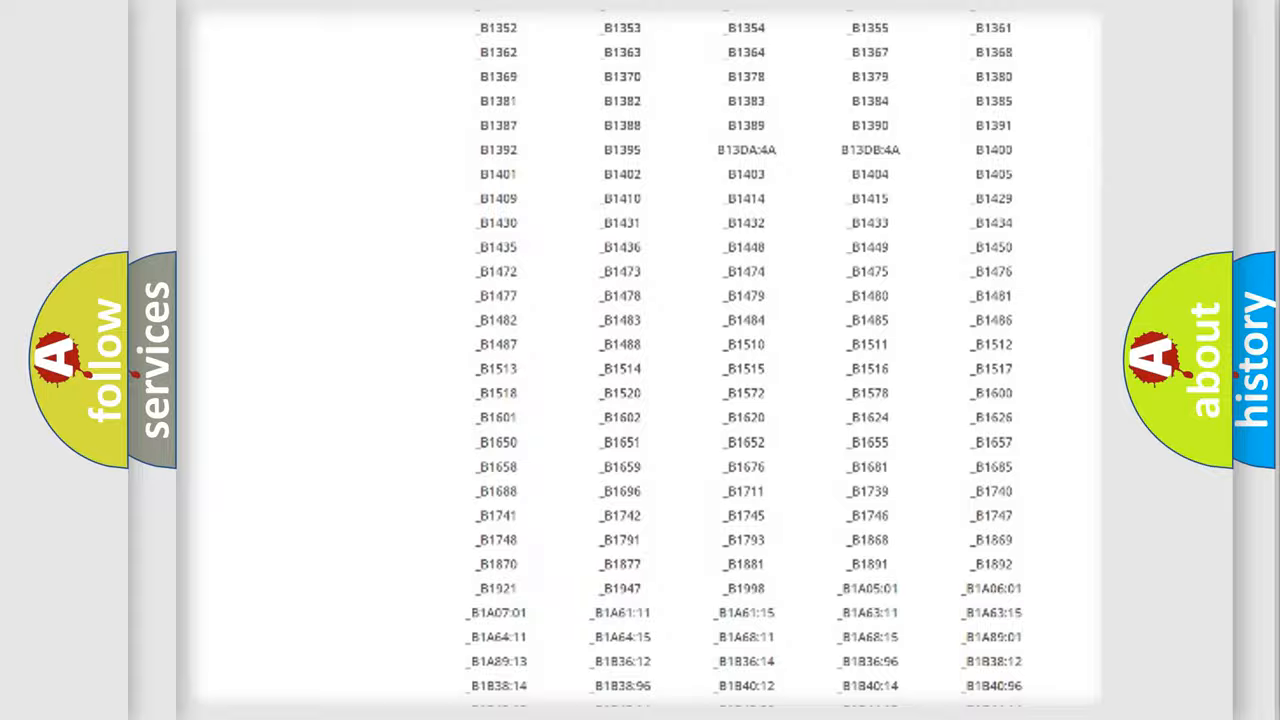